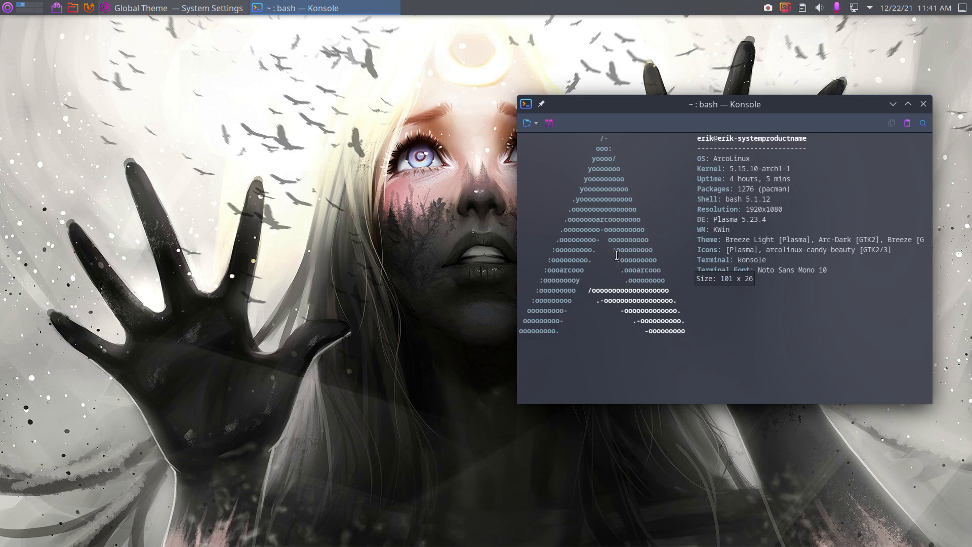
Run a yay search for mac fonts to list matching packages
text(yay)
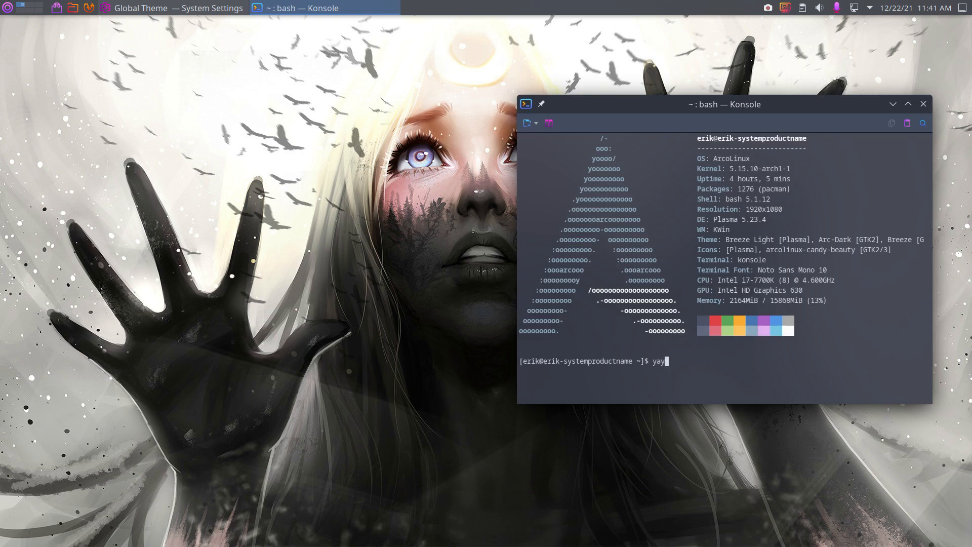
text(mac)
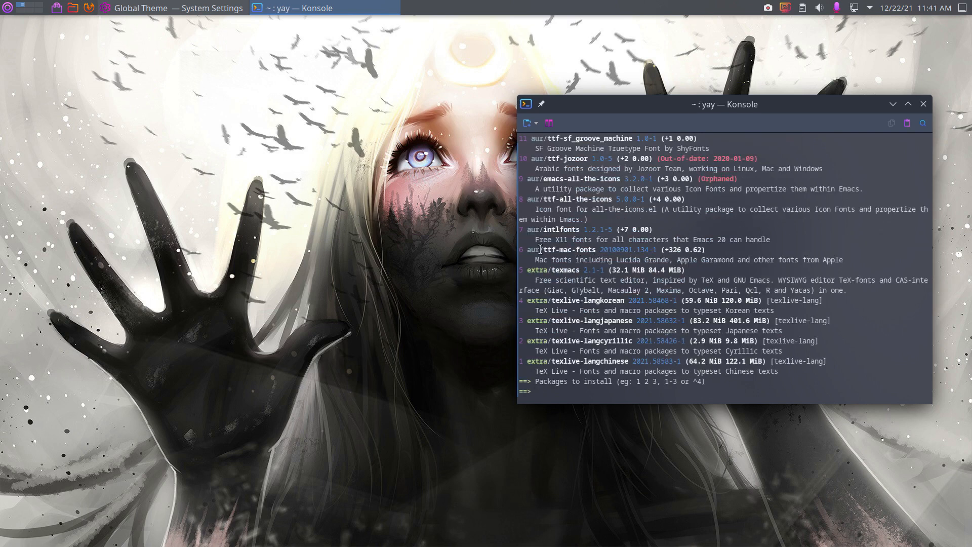
Pick ttf-mac-fonts, agree to remove make dependencies, skip diffs and finish the install
double_click(565, 249)
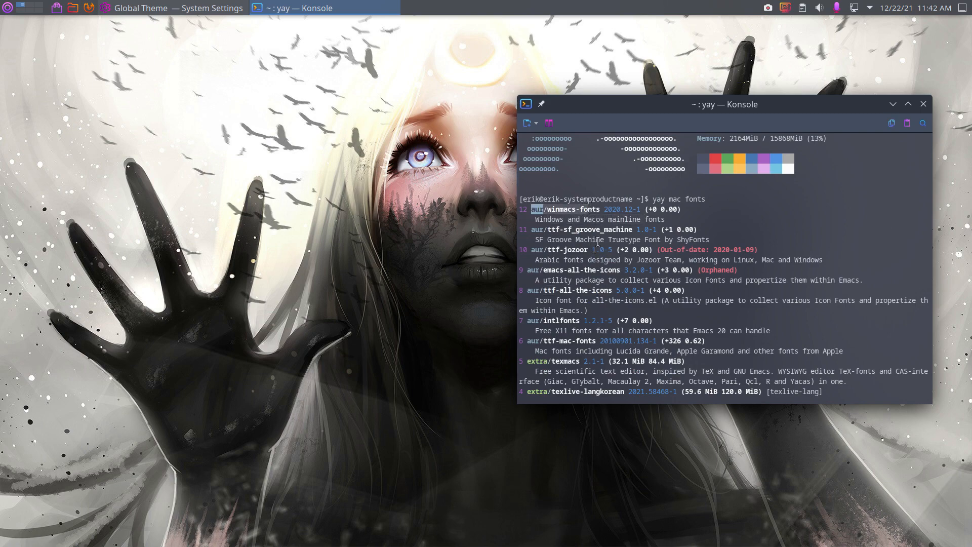
scroll(down, 3)
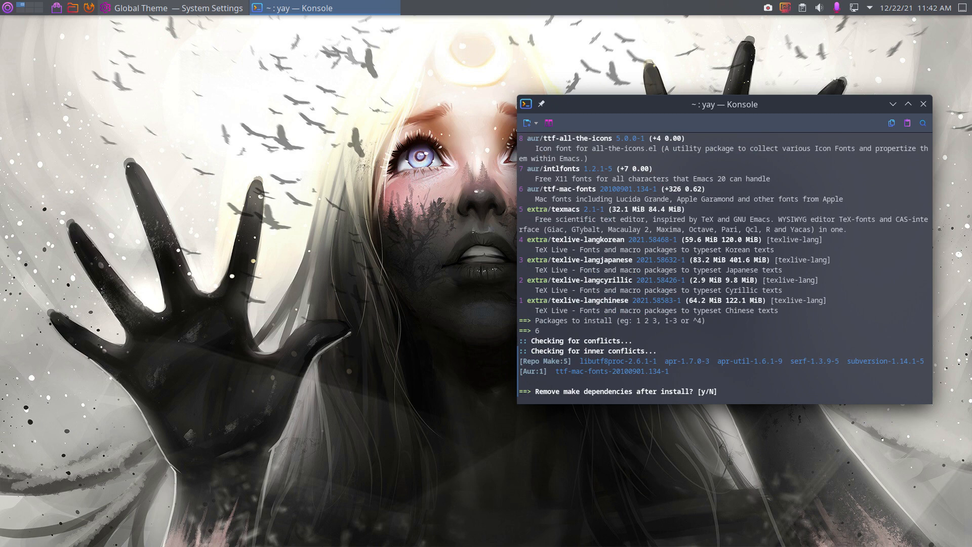
text(y)
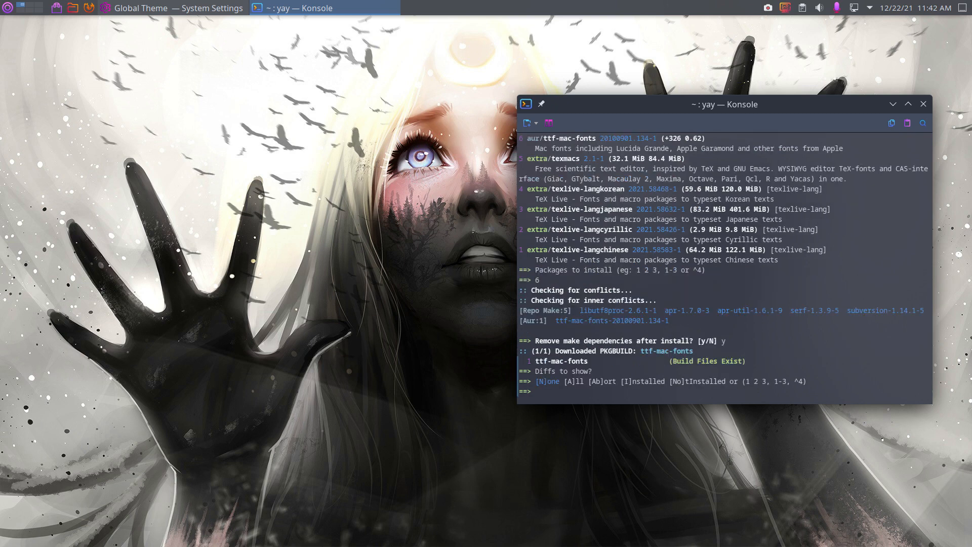
key(Return)
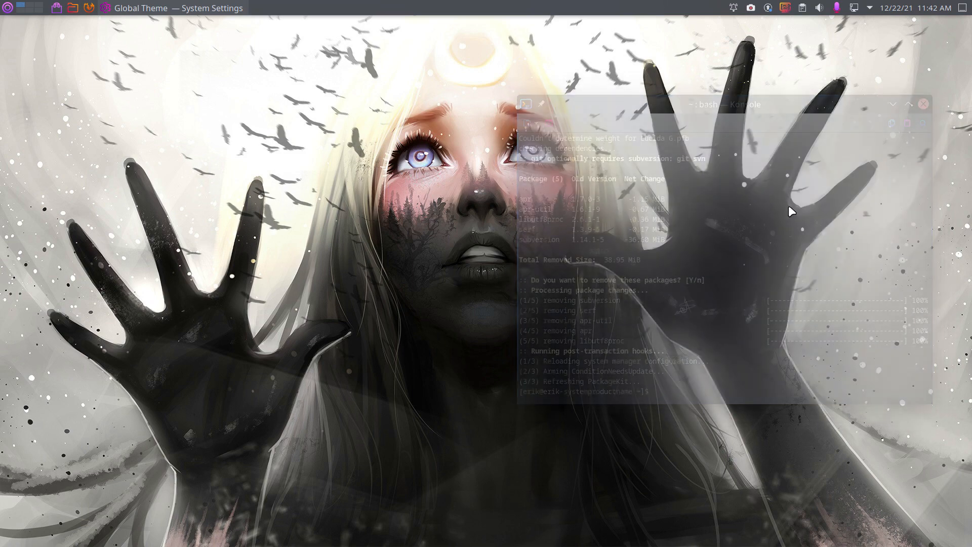
Browse the Select Font list on the Fonts page and cancel without changes
click(9, 8)
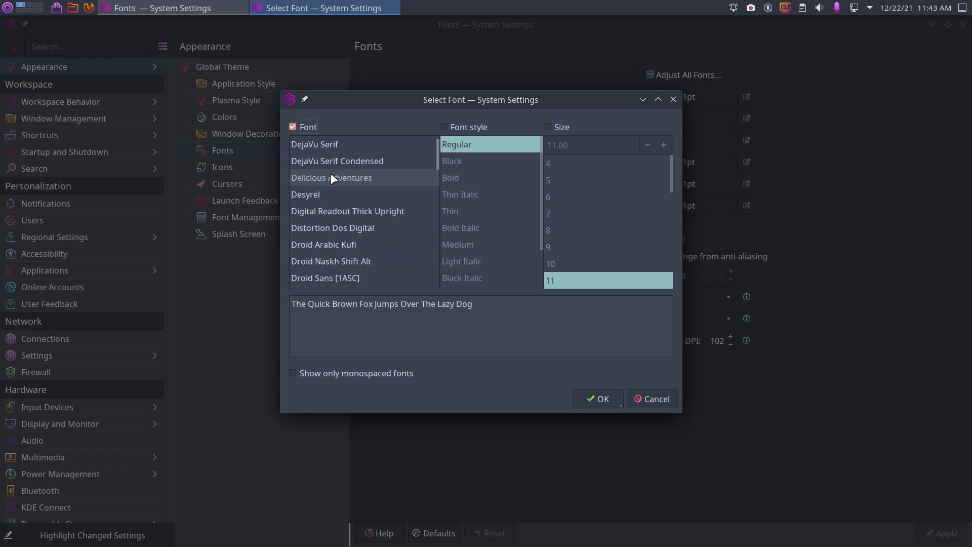
scroll(down, 3)
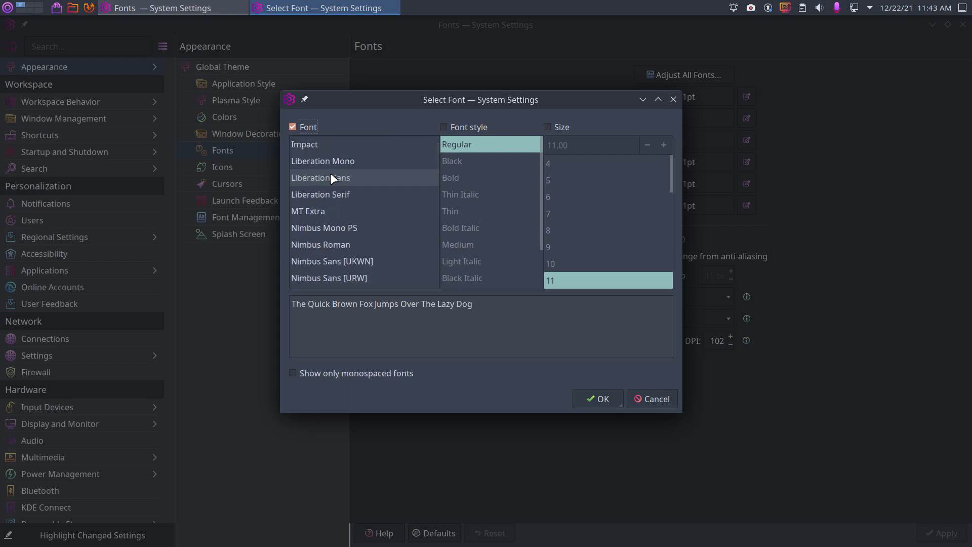
click(651, 399)
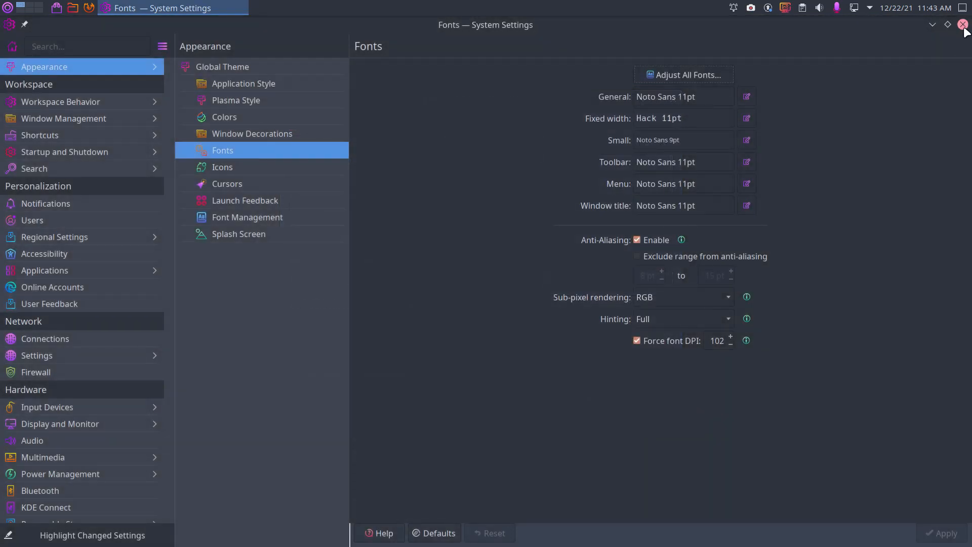
Restart System Settings so the new fonts load and return to the Fonts page
click(963, 24)
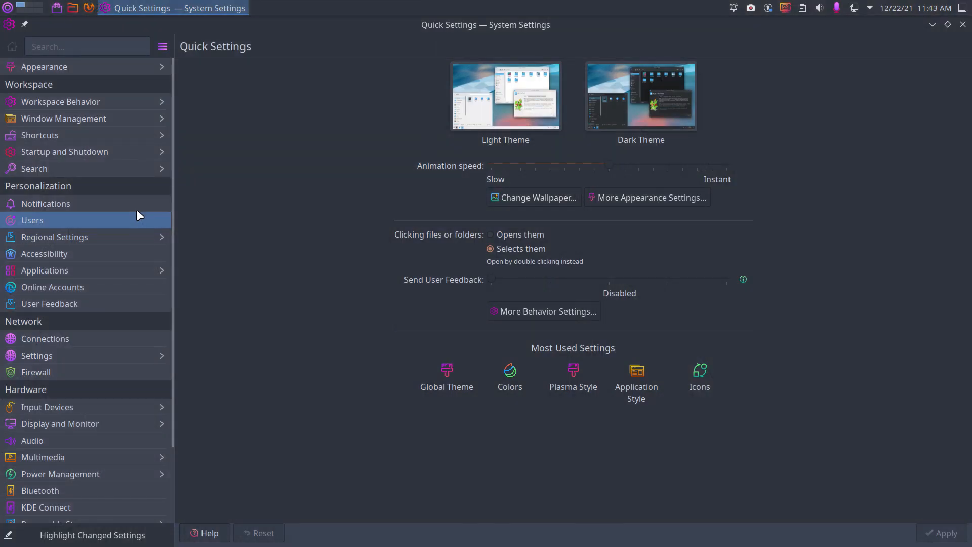
mouse_move(43, 66)
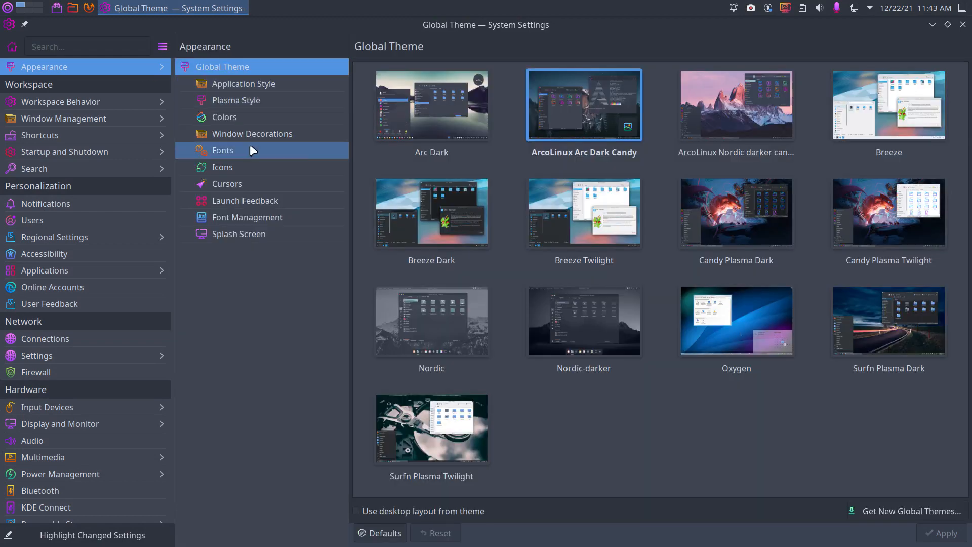
click(223, 150)
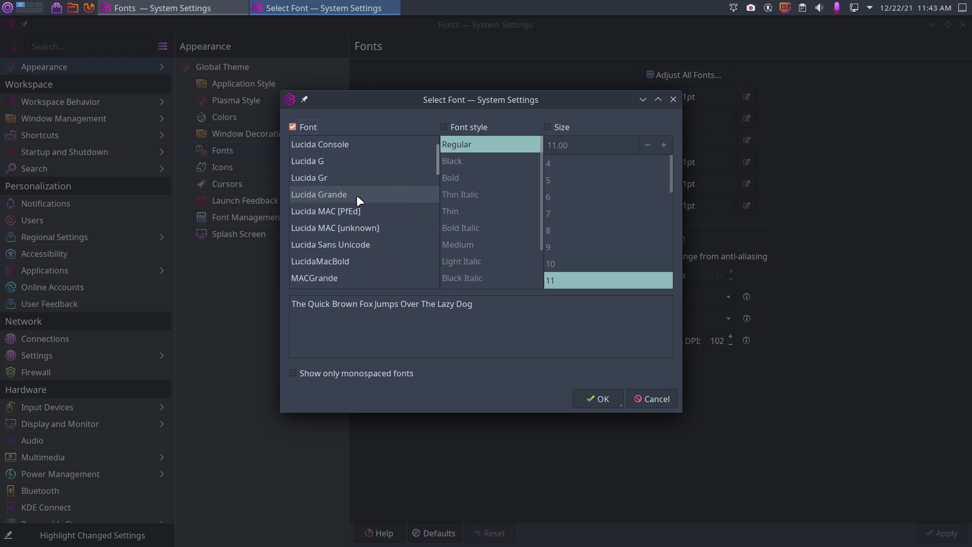
Preview Lucida G, Lucida Gr, Lucida Grande, Lucida MAC variants and MACGrande
click(308, 161)
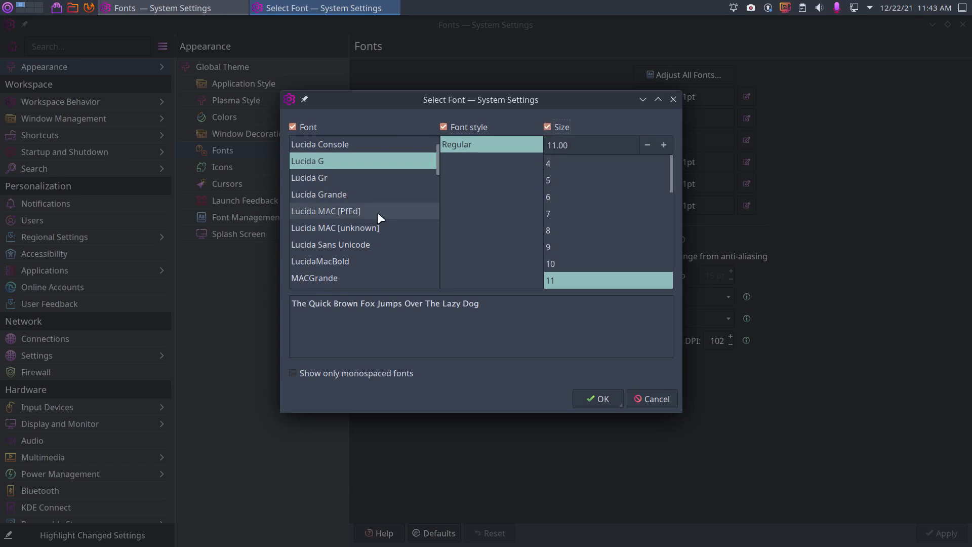
click(310, 177)
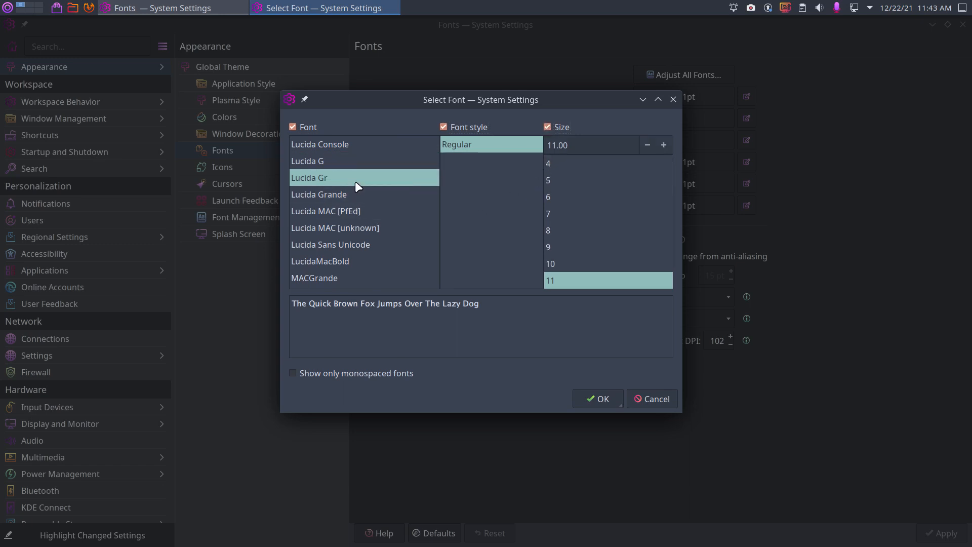
click(343, 211)
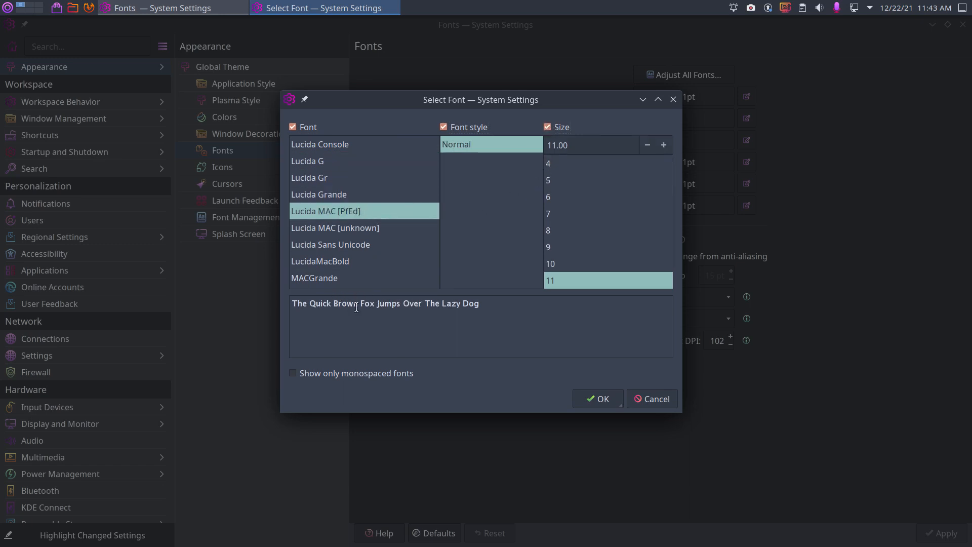
mouse_move(339, 251)
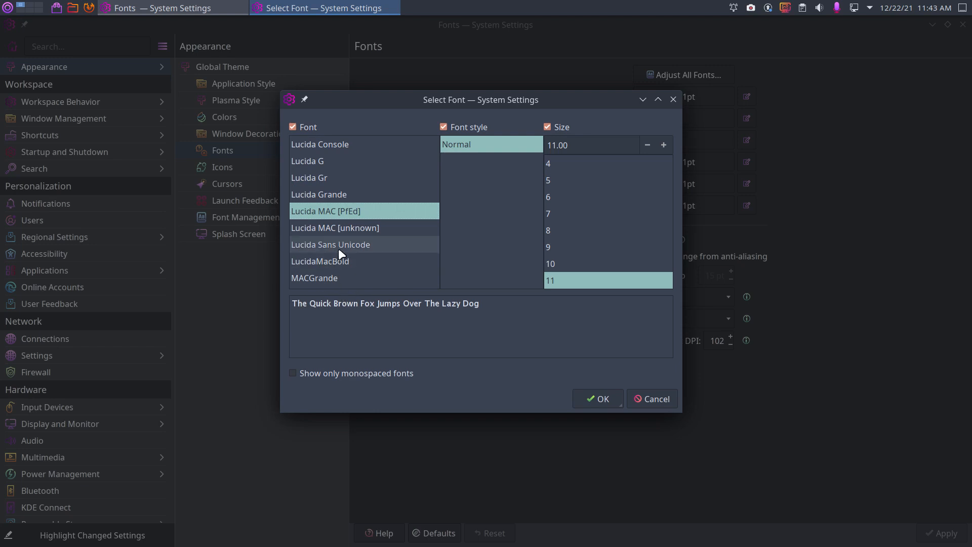
click(319, 194)
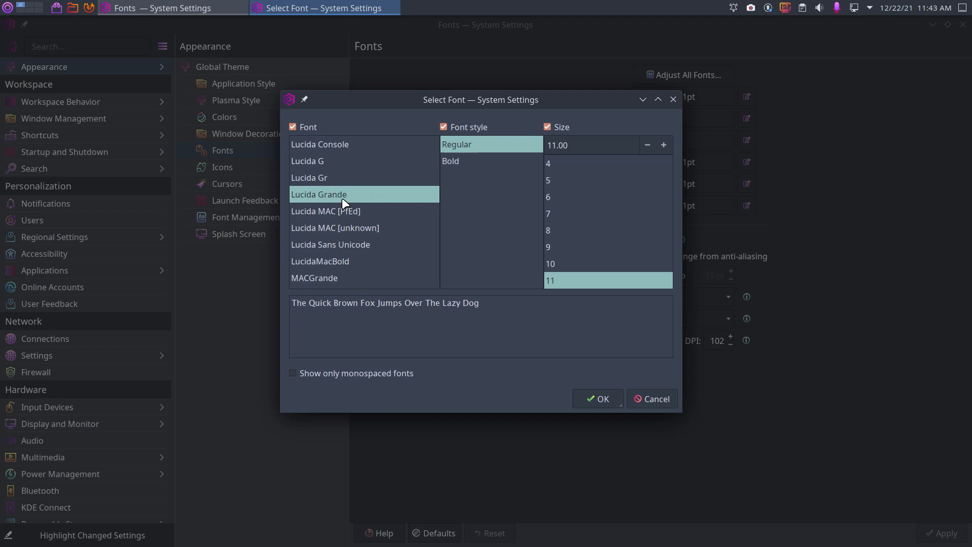
click(309, 178)
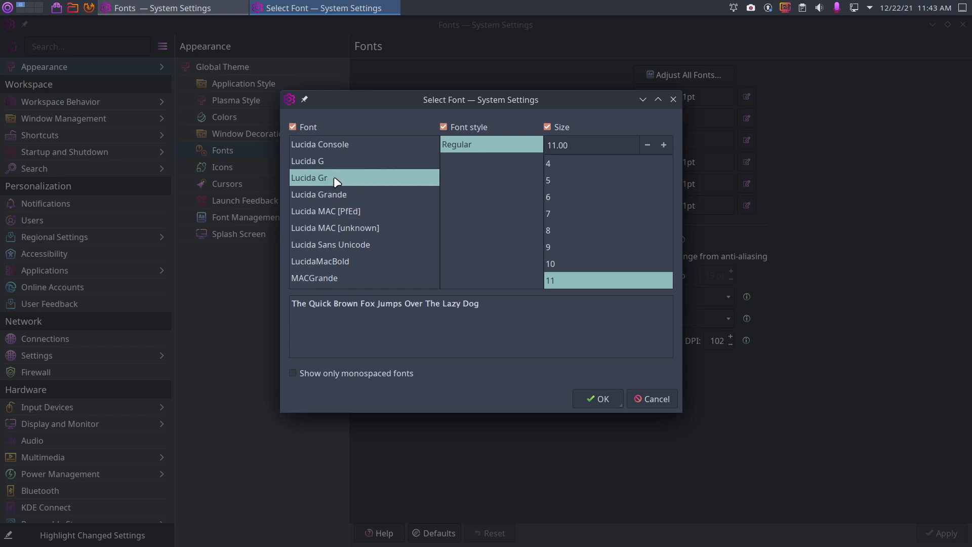
click(319, 195)
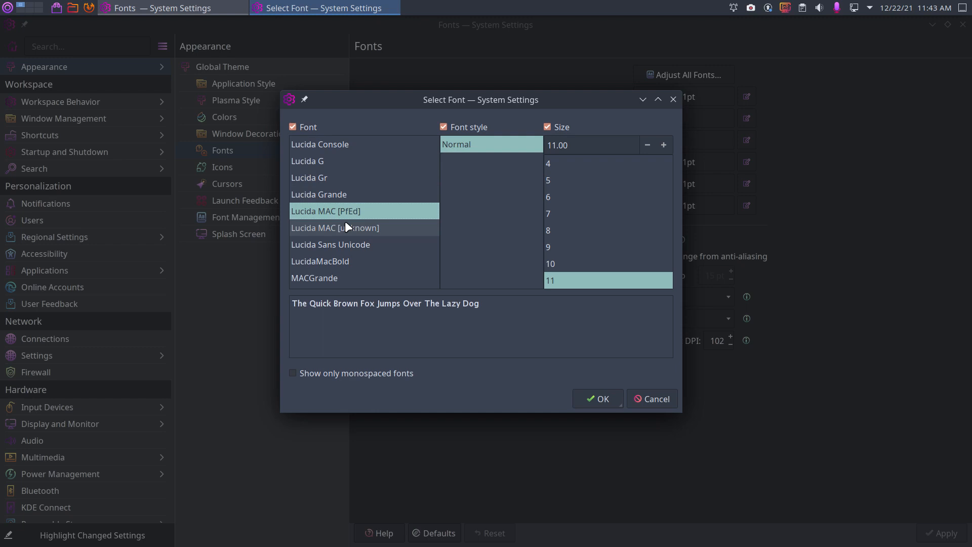
click(335, 228)
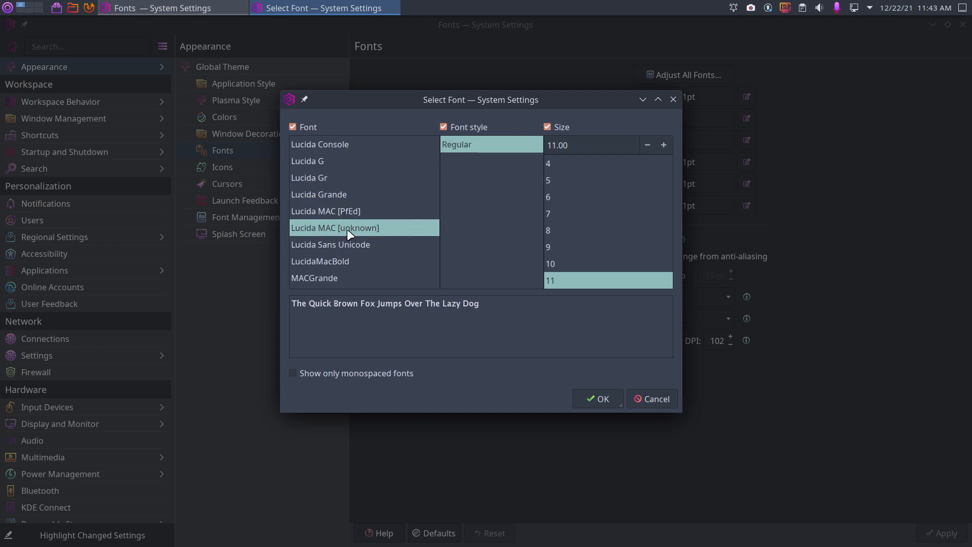
click(319, 194)
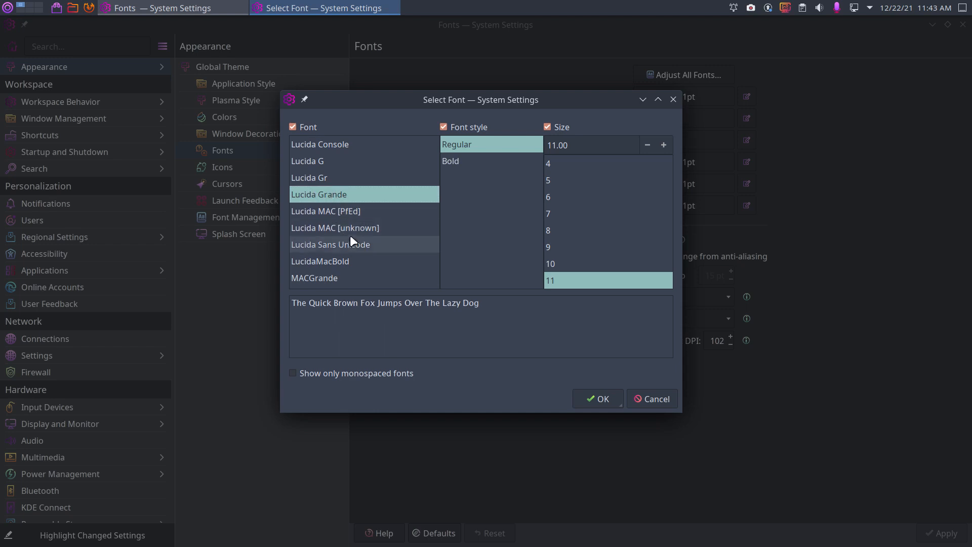
click(335, 228)
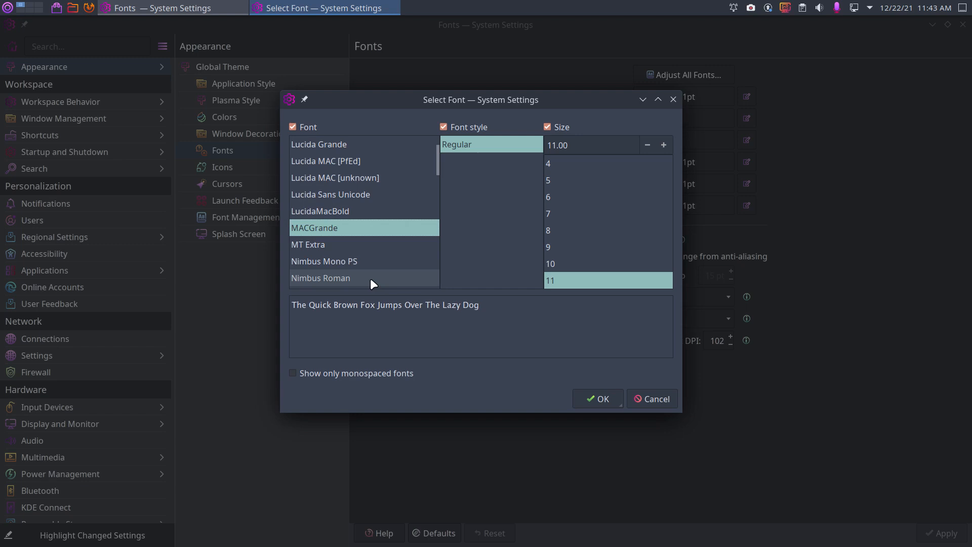
Choose Lucida MAC [unknown] Regular 11 and confirm it for all fonts
scroll(down, 3)
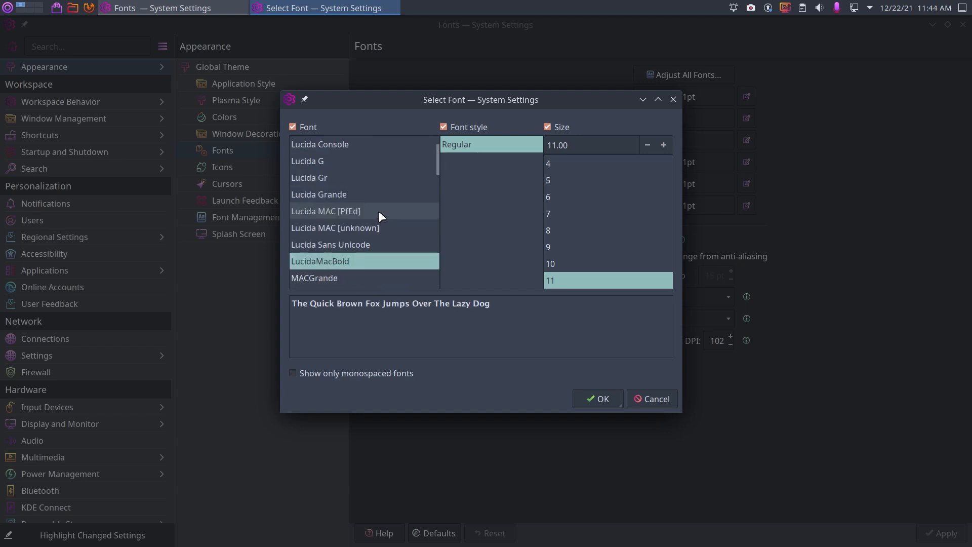
click(335, 228)
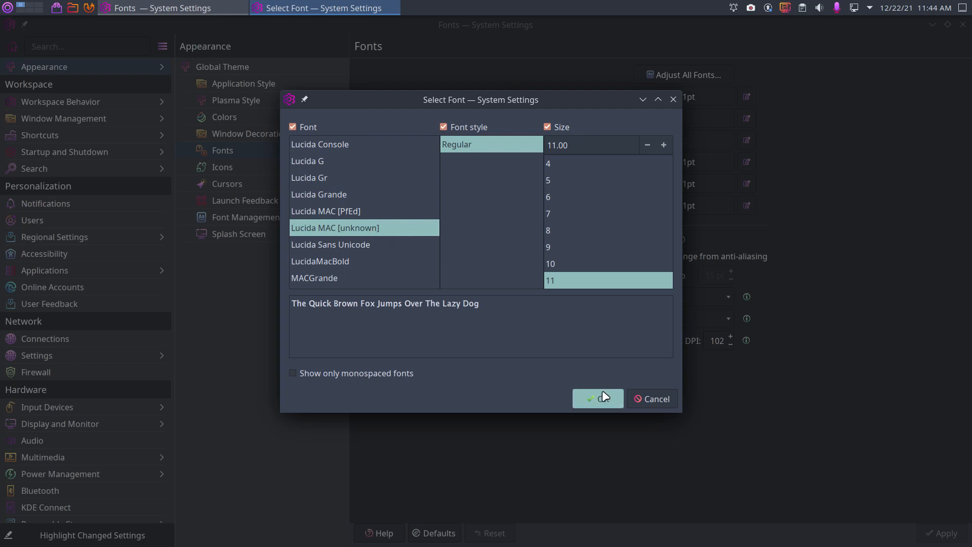
click(595, 399)
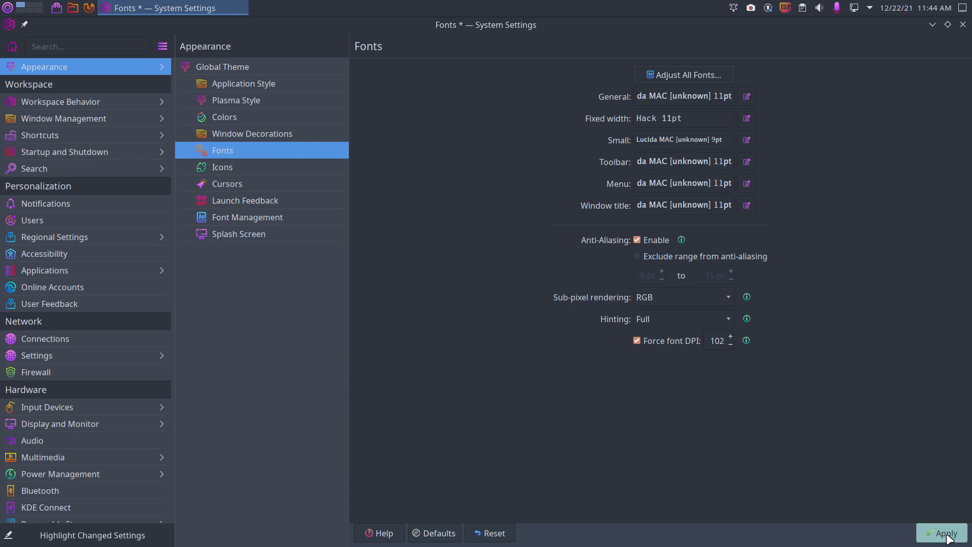
mouse_move(943, 534)
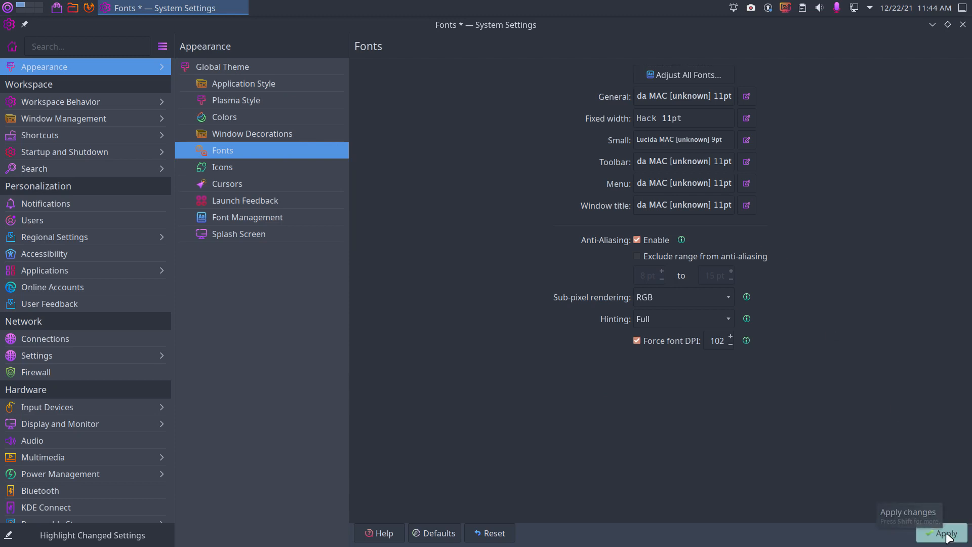
Apply the Lucida MAC [unknown] font settings
click(944, 534)
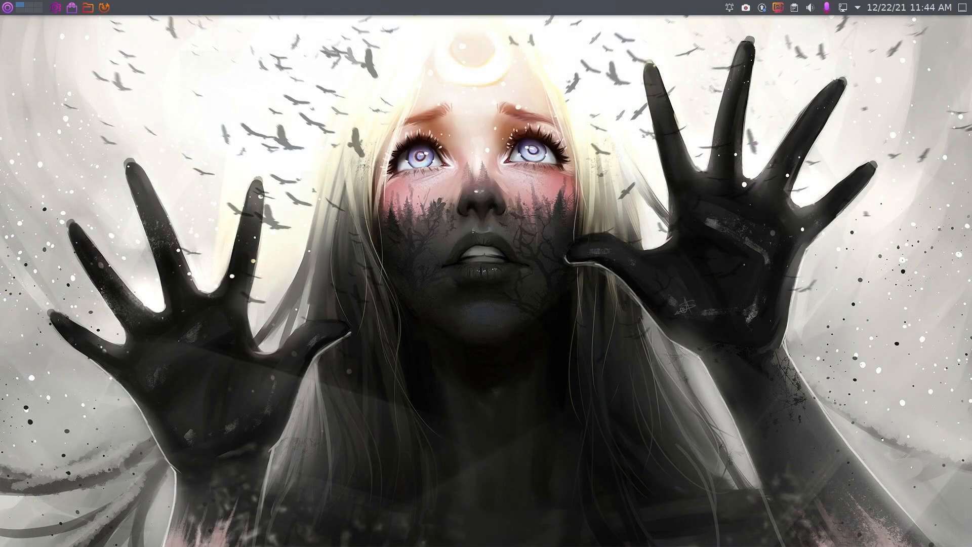
Open the application launcher menu from the top panel
click(6, 7)
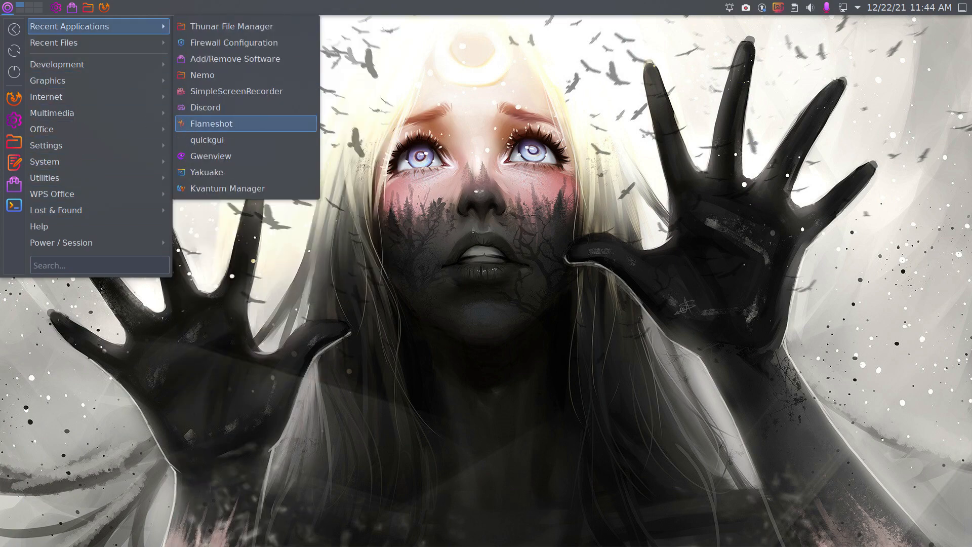
mouse_move(56, 64)
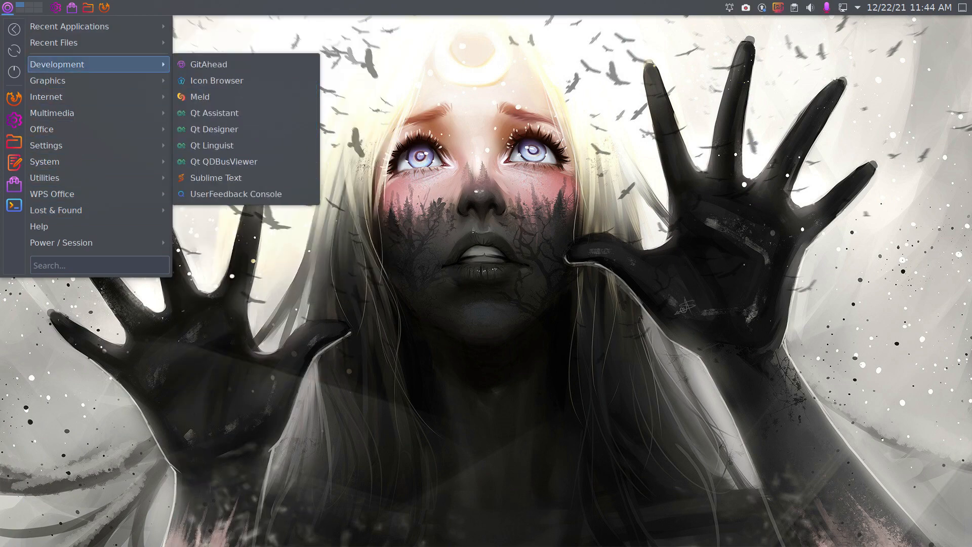